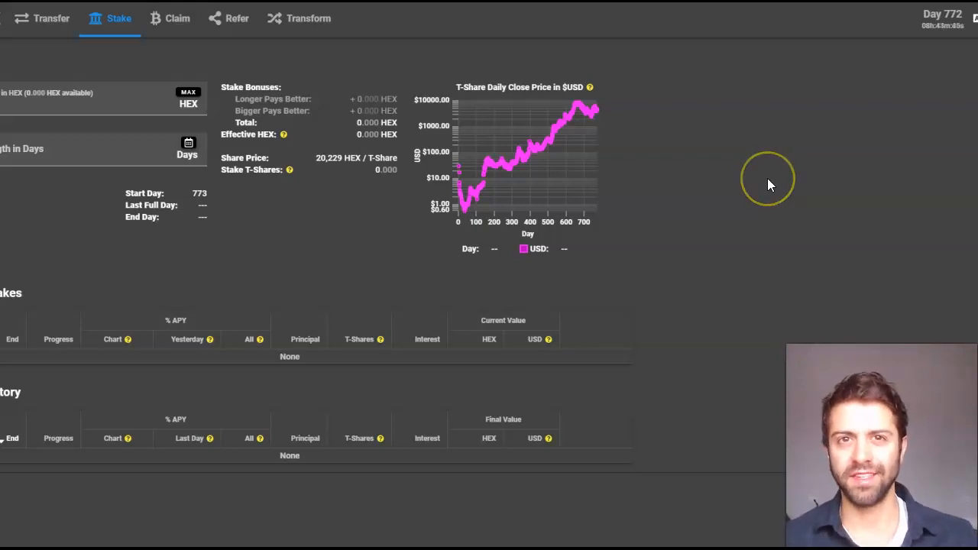
mouse_move(770, 185)
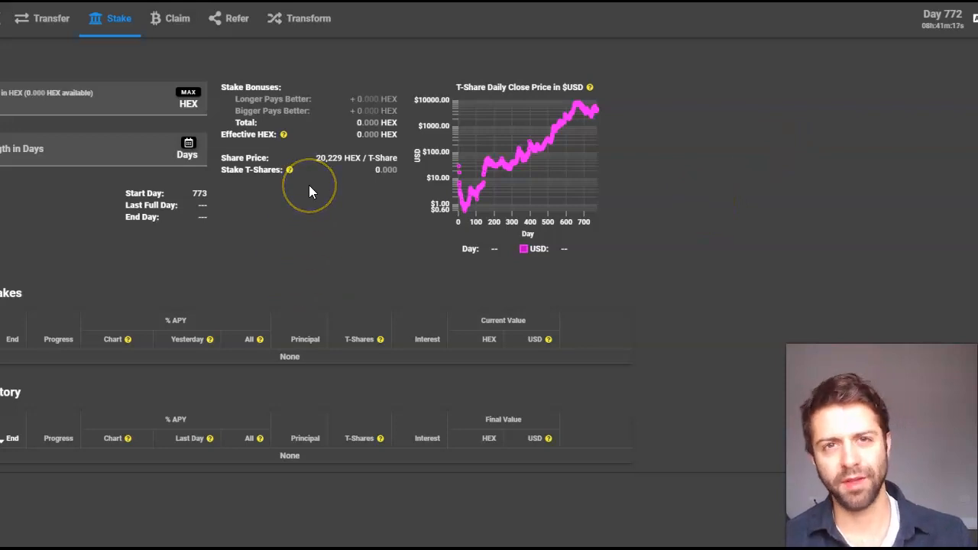
mouse_move(325, 177)
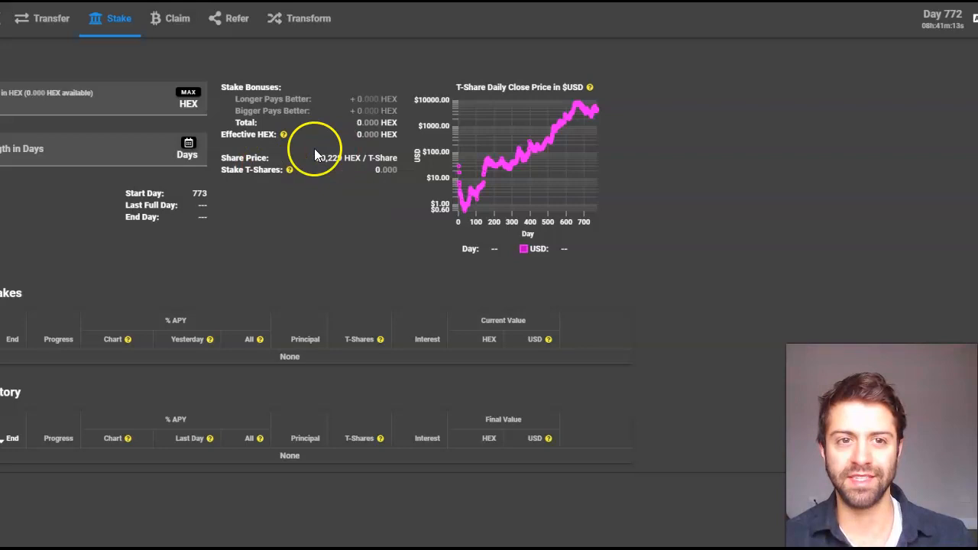
- Reveal the full share price: 20,229.6 HEX and 2,022,960,000,000 Hearts per T-Share
double_click(336, 158)
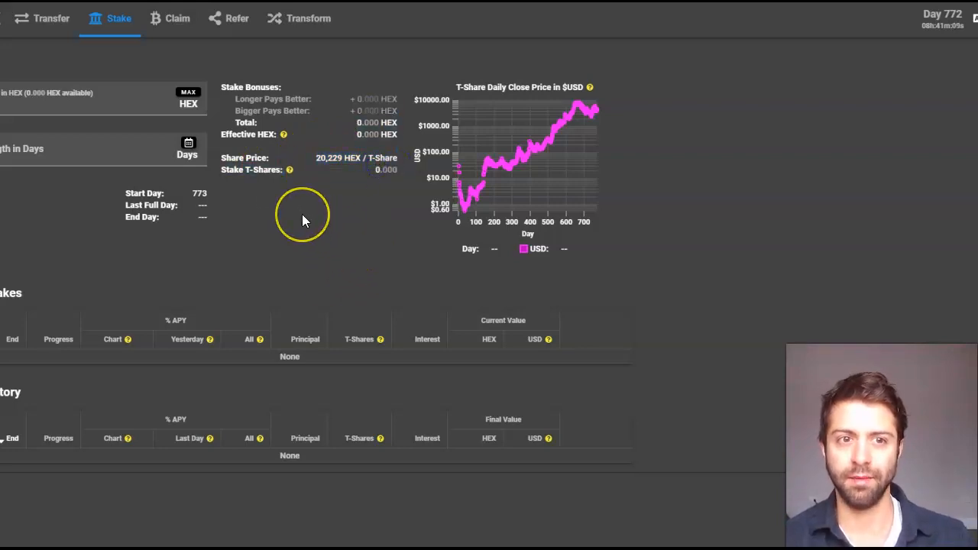
mouse_move(388, 285)
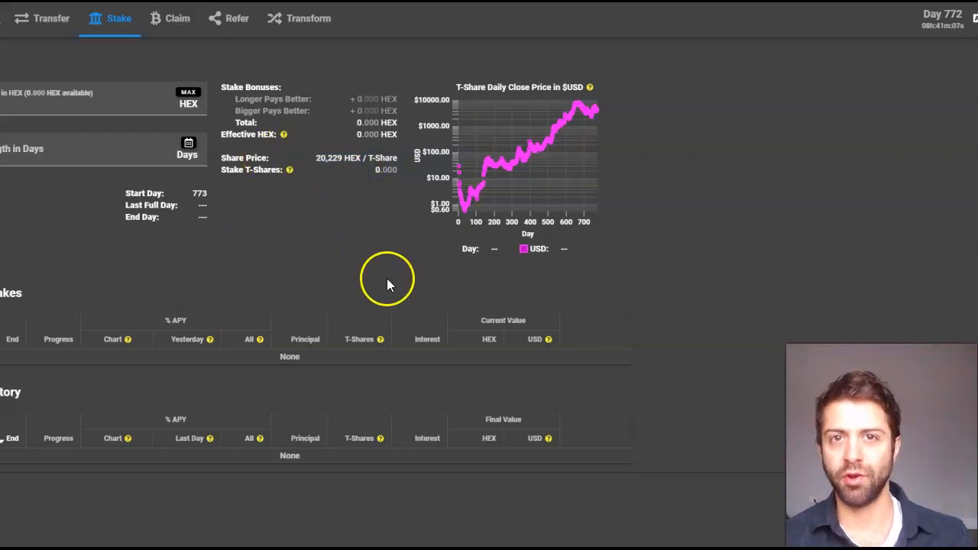
mouse_move(311, 241)
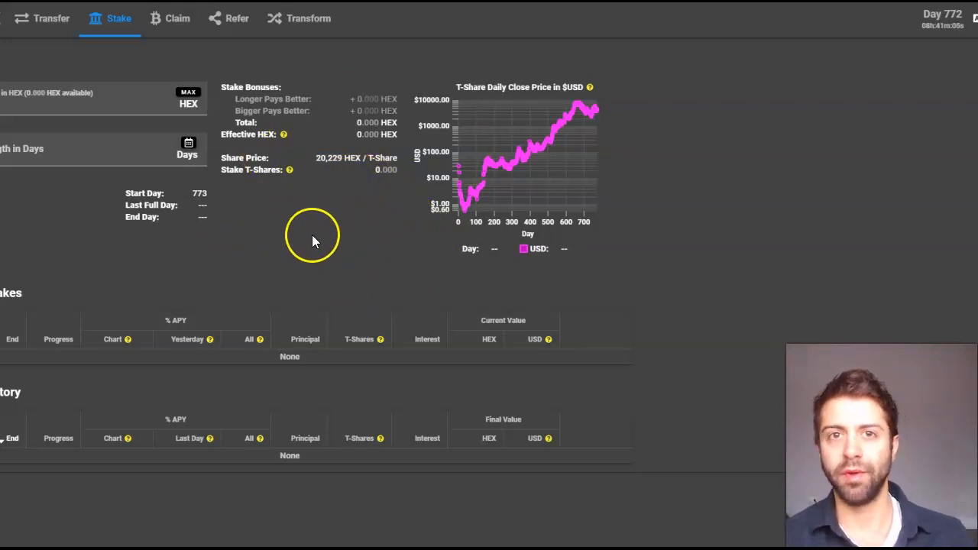
mouse_move(482, 181)
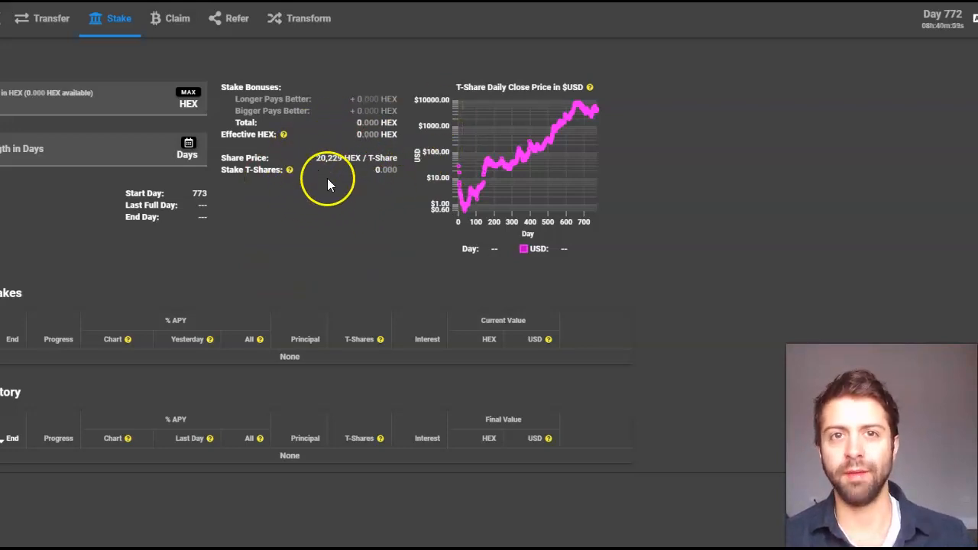
mouse_move(306, 148)
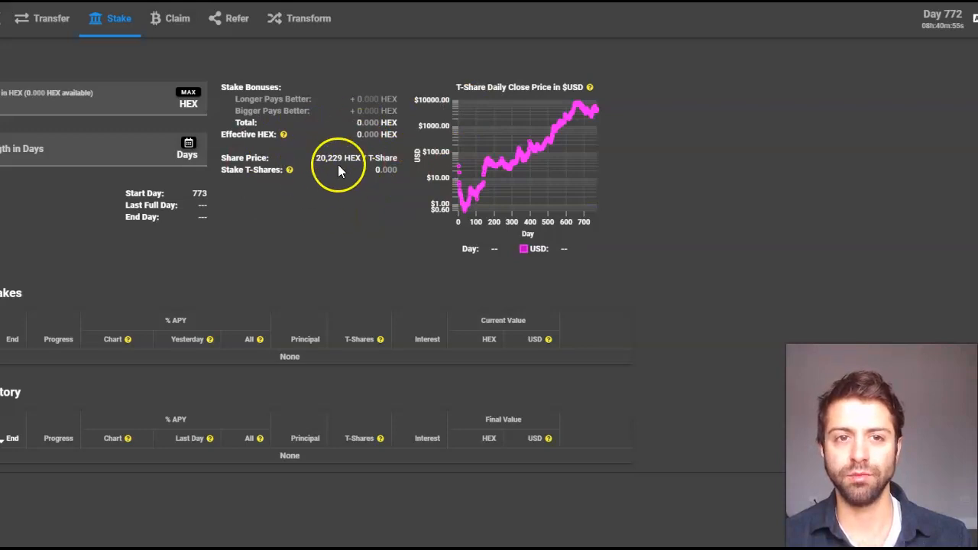
mouse_move(340, 252)
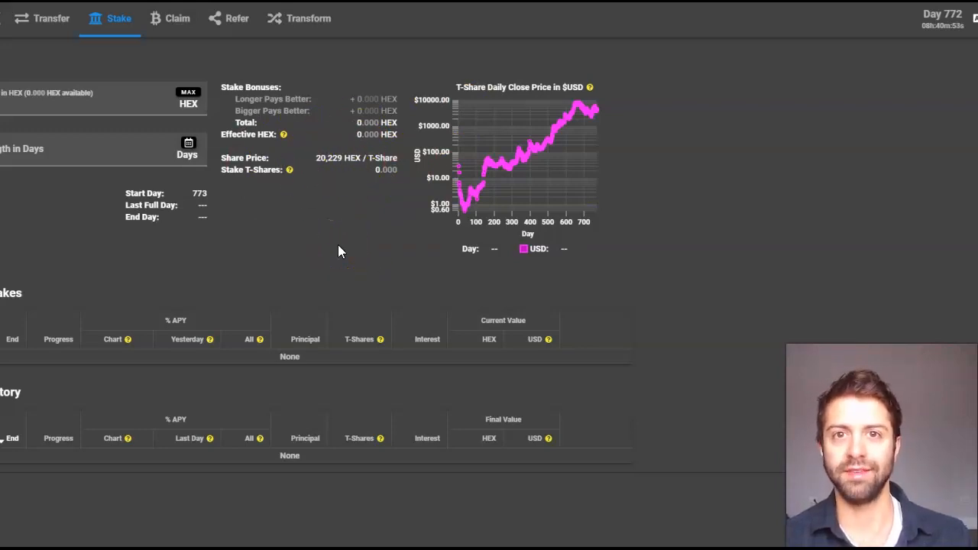
mouse_move(327, 172)
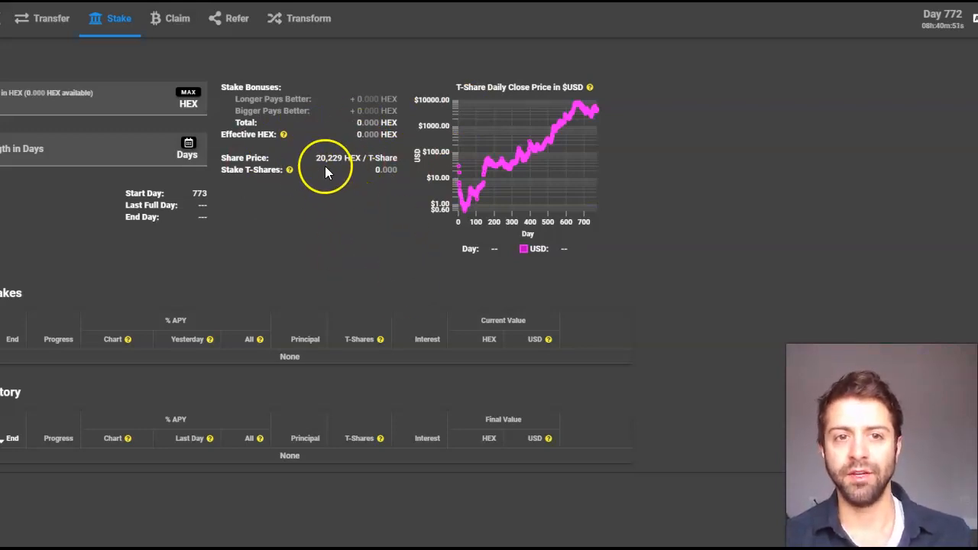
mouse_move(638, 110)
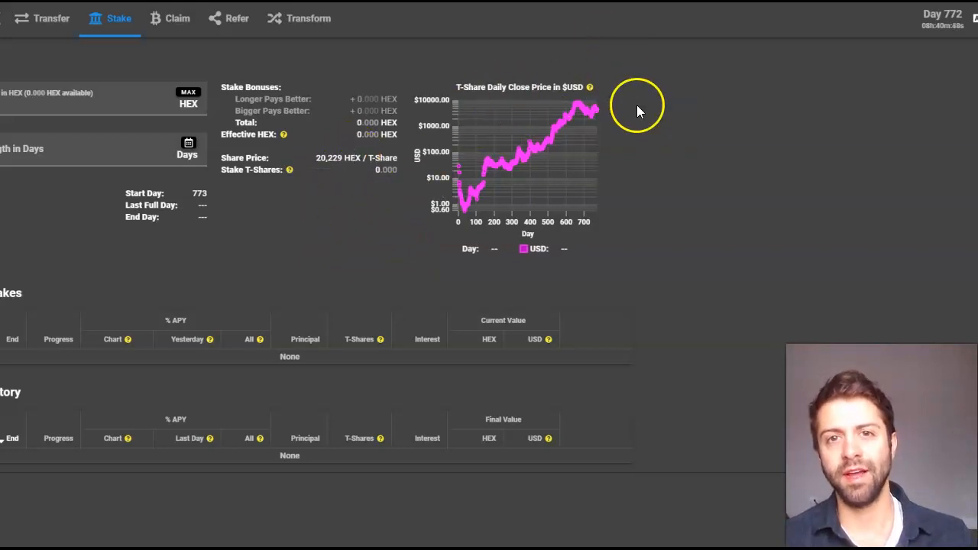
mouse_move(330, 158)
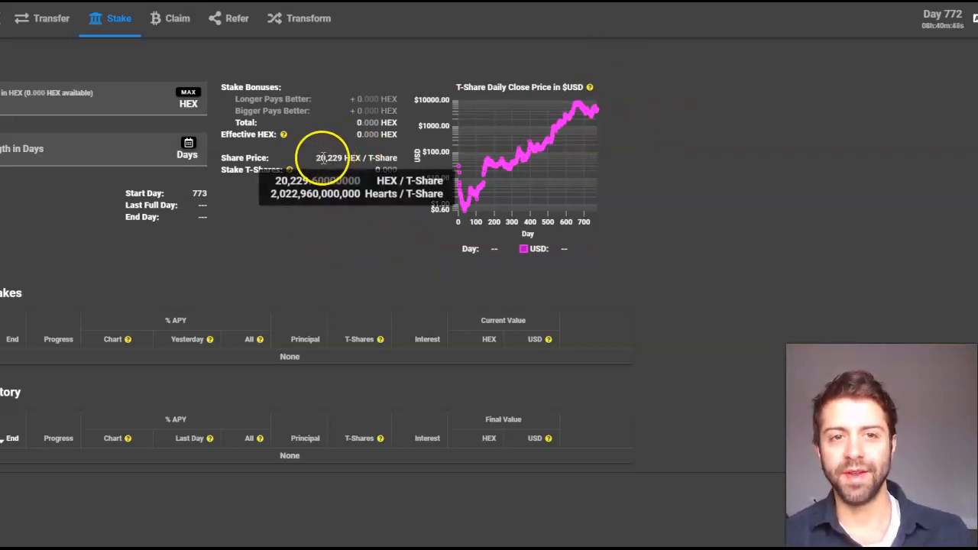
mouse_move(336, 161)
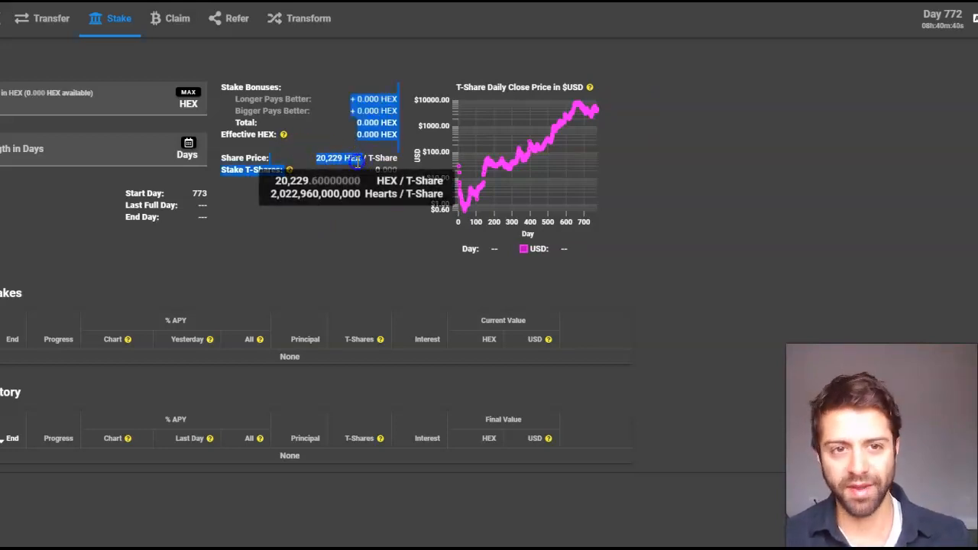
mouse_move(325, 253)
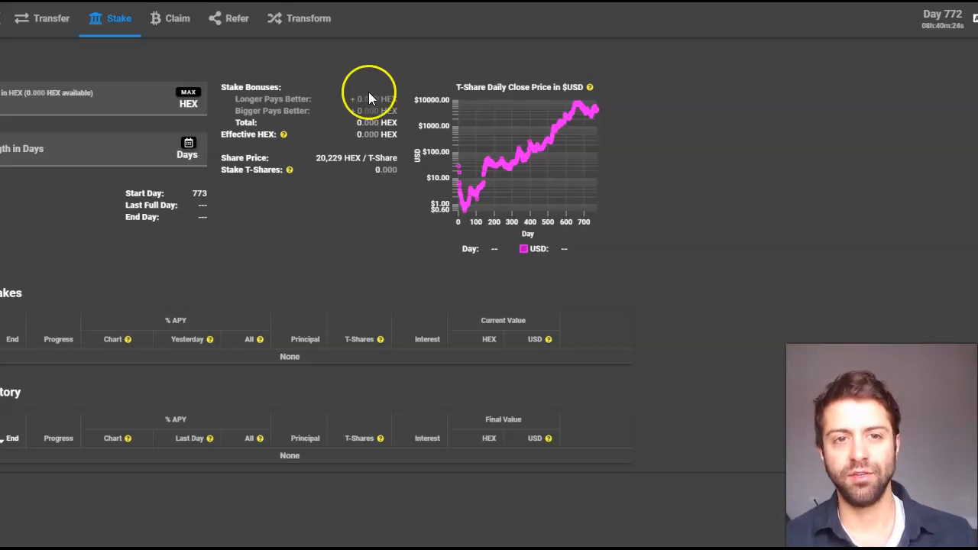
mouse_move(346, 243)
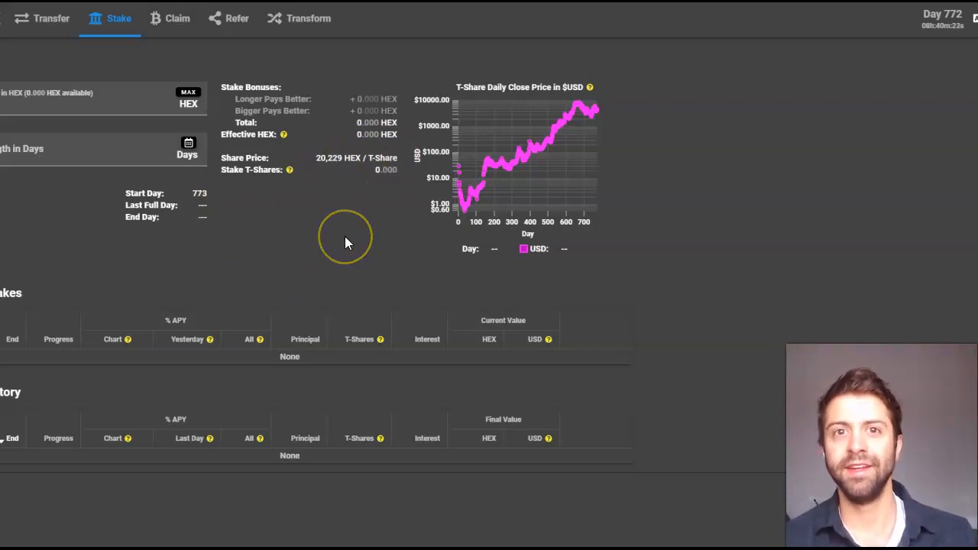
mouse_move(629, 95)
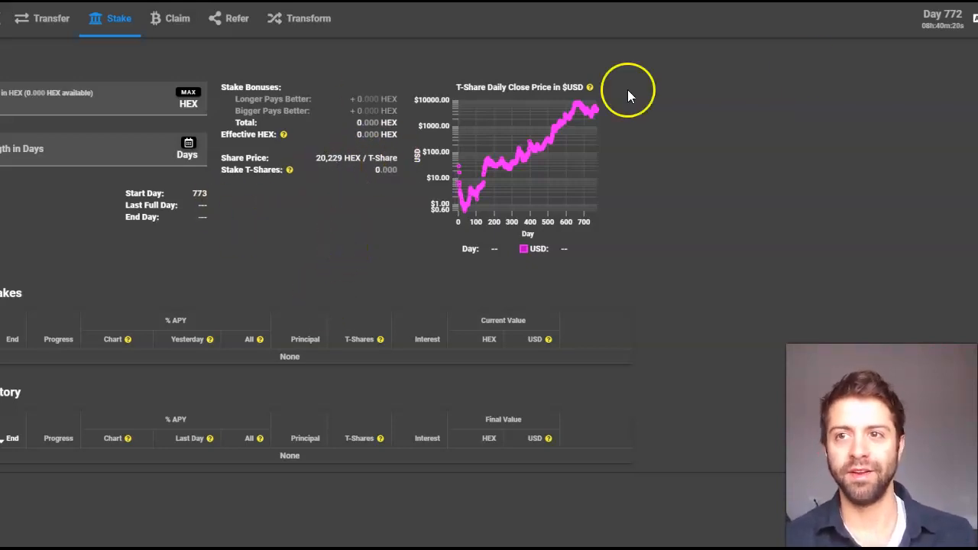
mouse_move(940, 27)
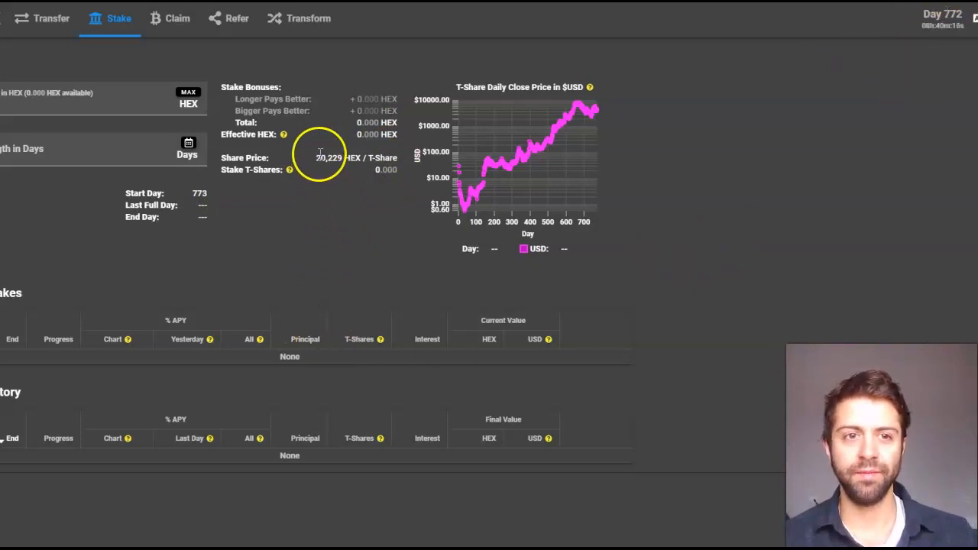
mouse_move(336, 225)
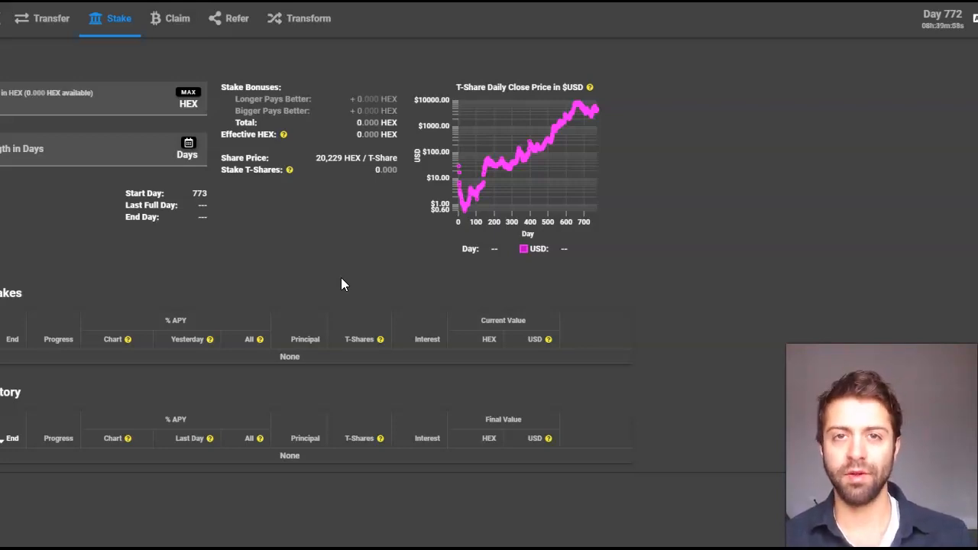
mouse_move(262, 395)
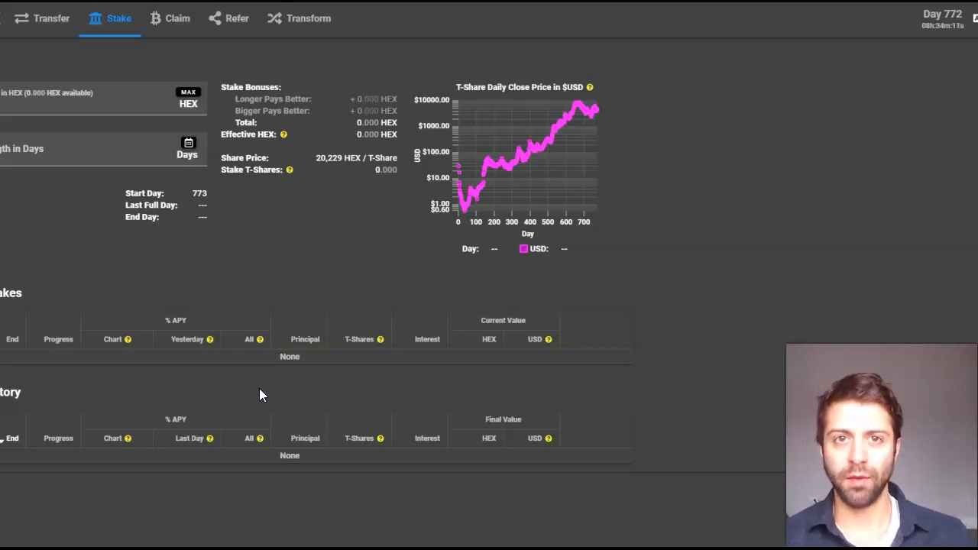
mouse_move(317, 278)
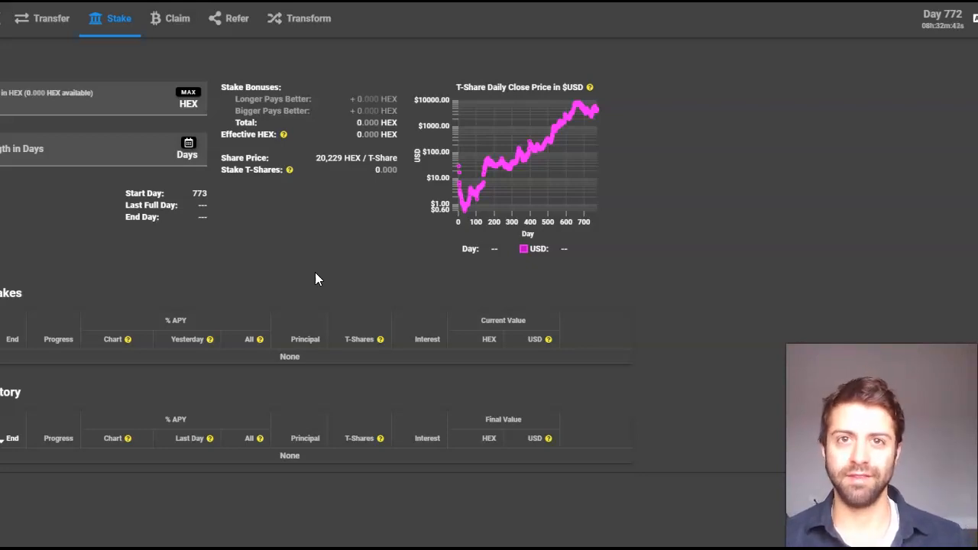
mouse_move(644, 236)
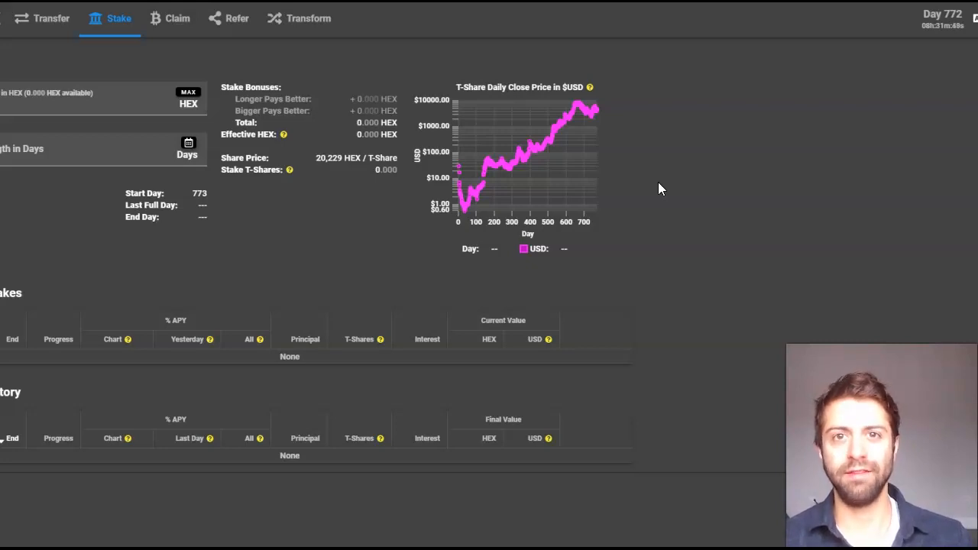
mouse_move(652, 238)
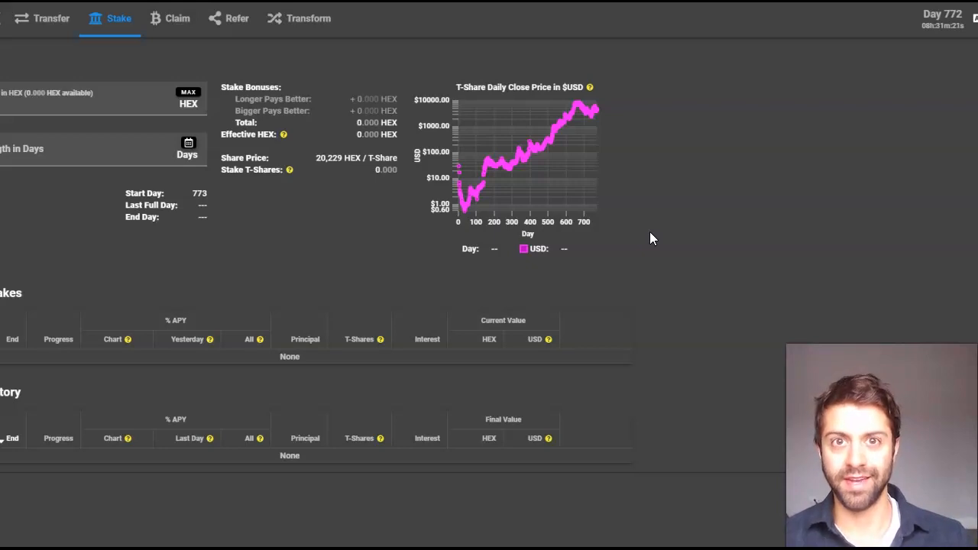
mouse_move(654, 236)
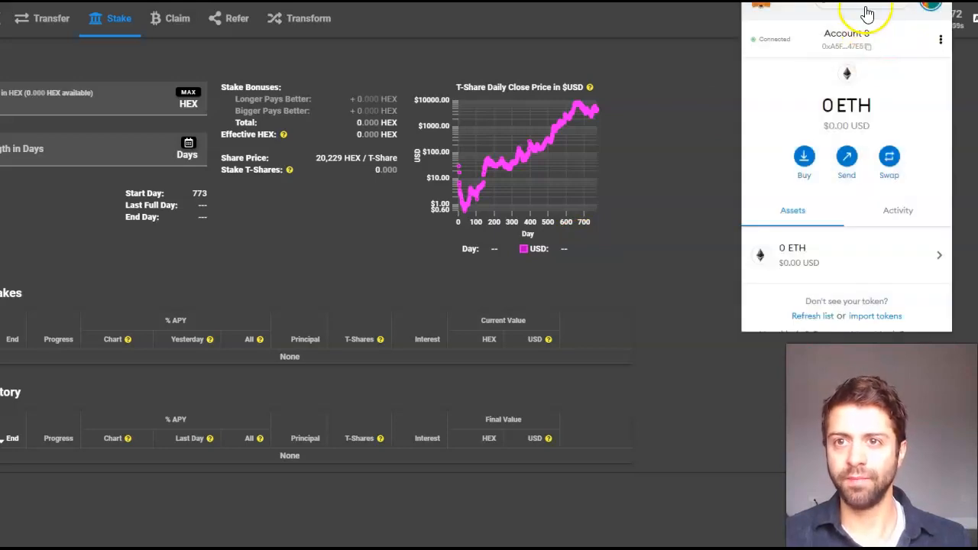
- Switch MetaMask from Ethereum Mainnet to PulseChain Testnet and confirm the 0 TPLS balance
click(847, 12)
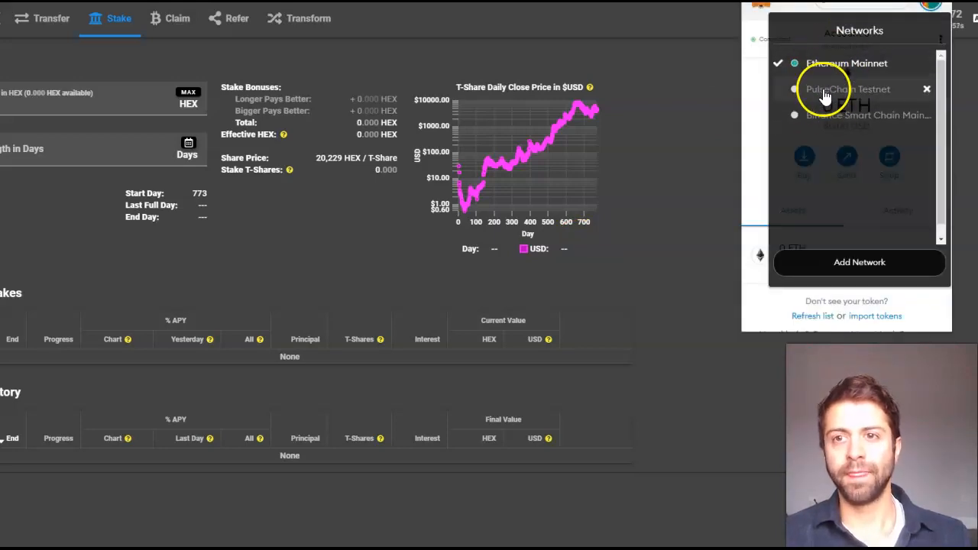
click(847, 88)
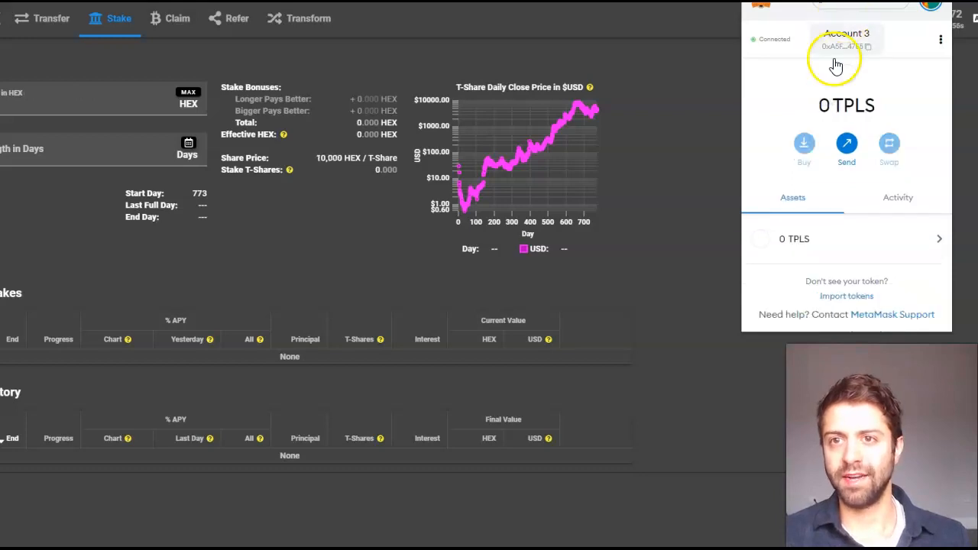
click(841, 46)
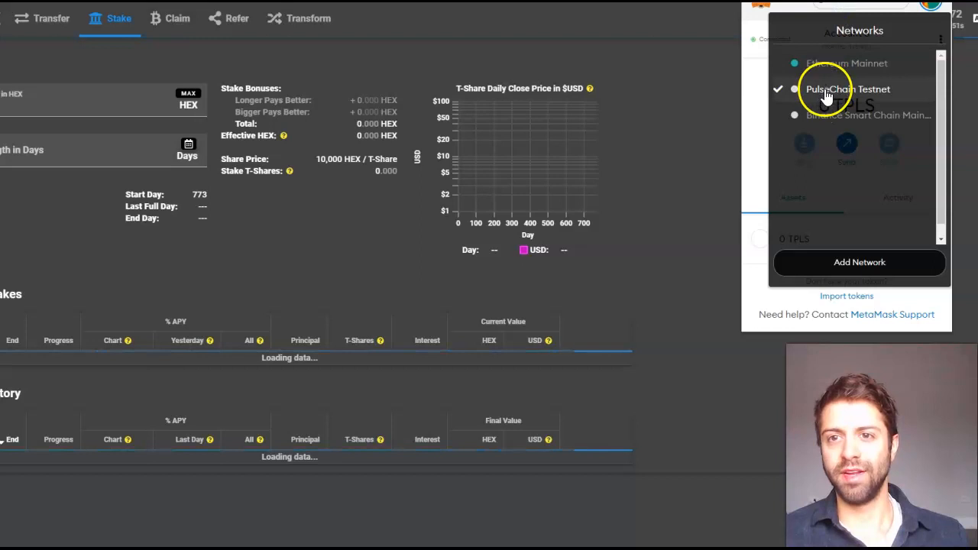
click(847, 89)
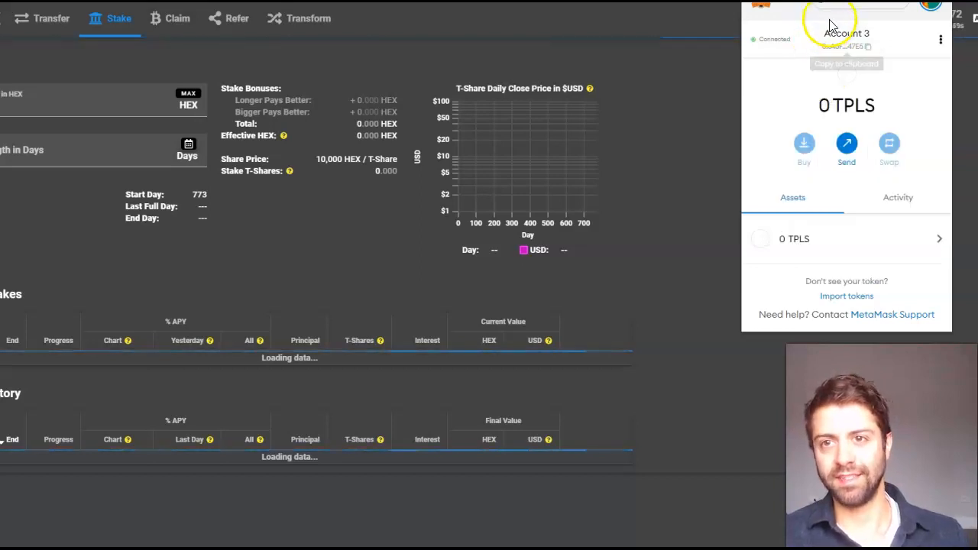